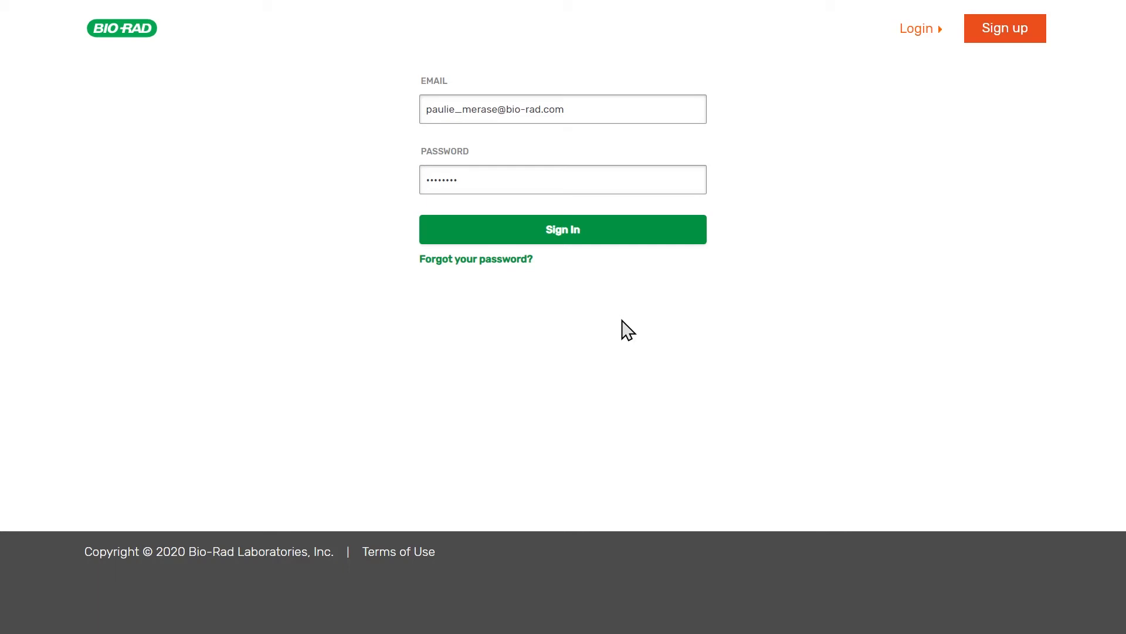
Sign in to BR.io and land on the empty Home page
left_click(563, 228)
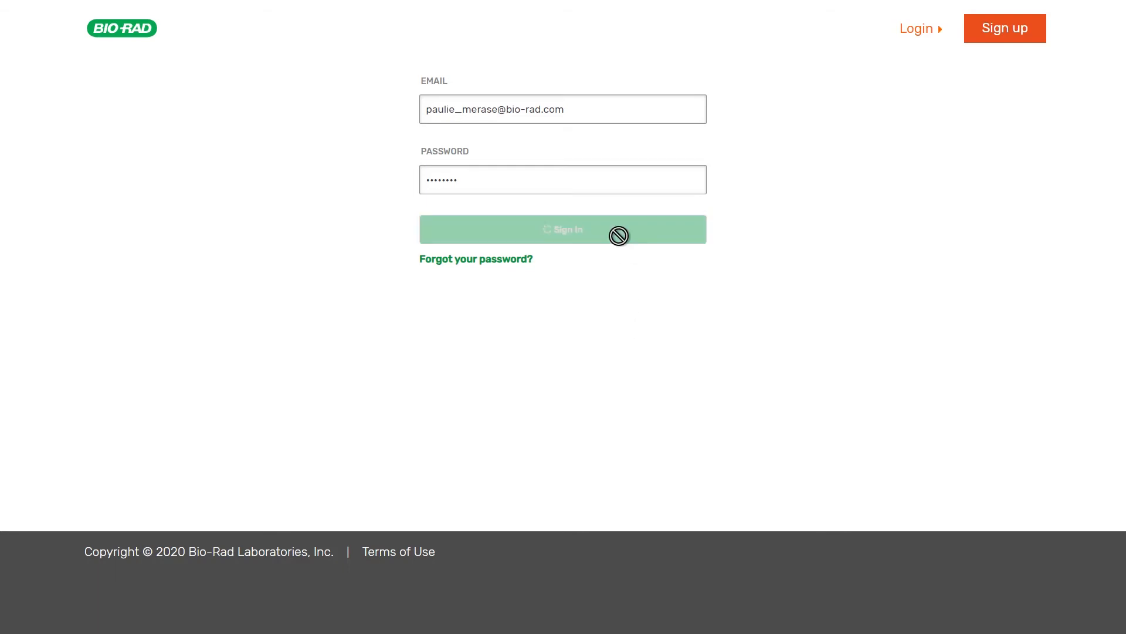
left_click(563, 229)
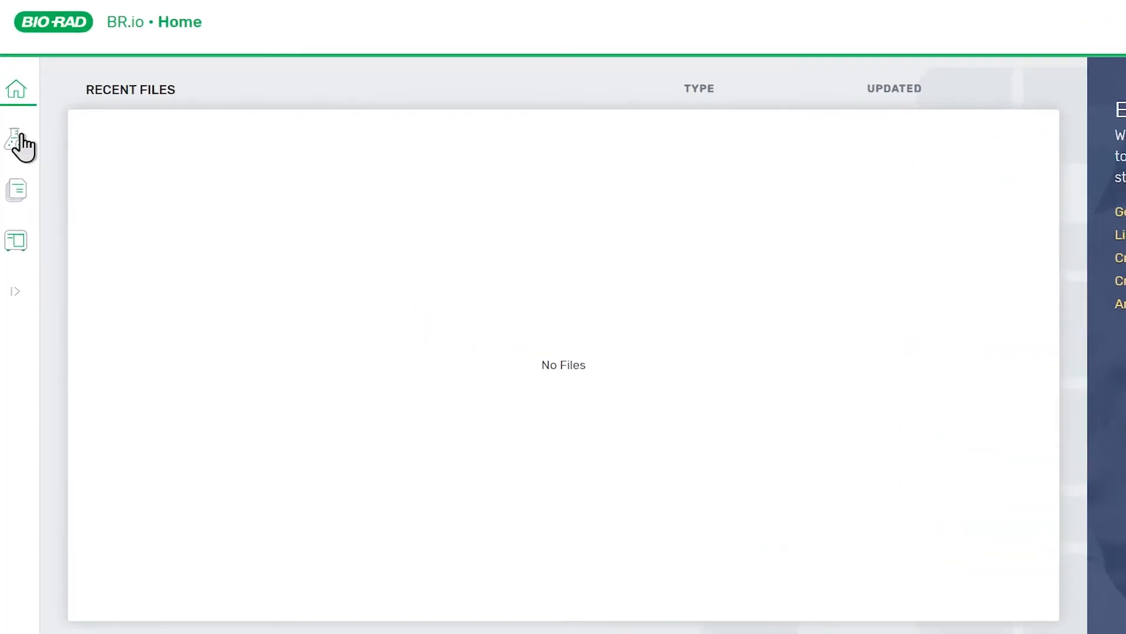
Go from the experiments sidebar to the Manage CFX Protocols page
left_click(16, 144)
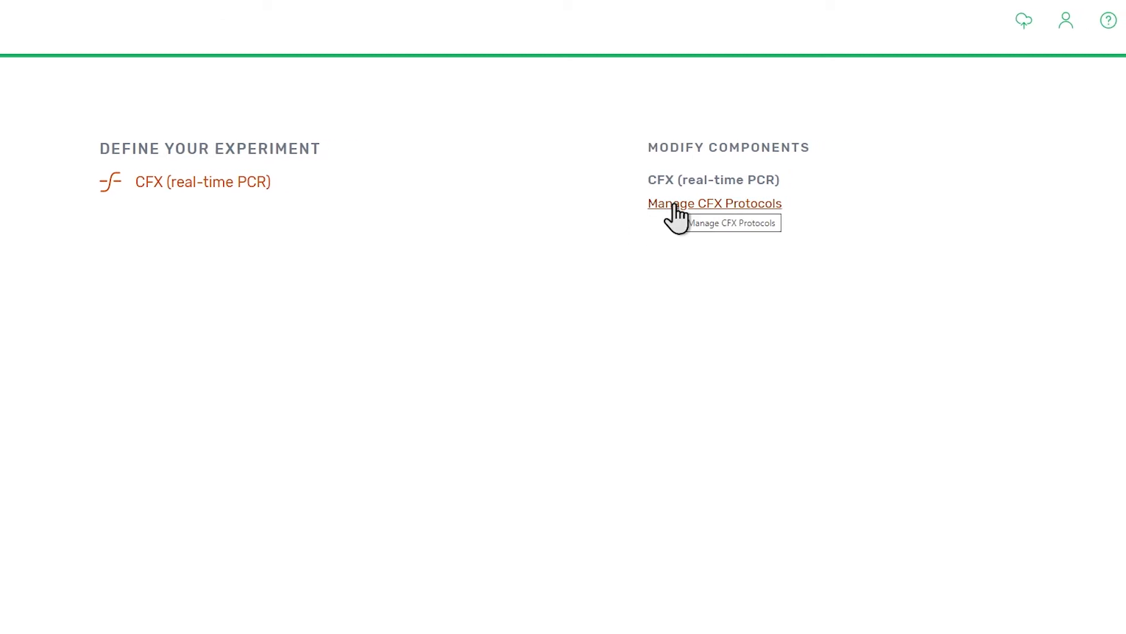
left_click(714, 203)
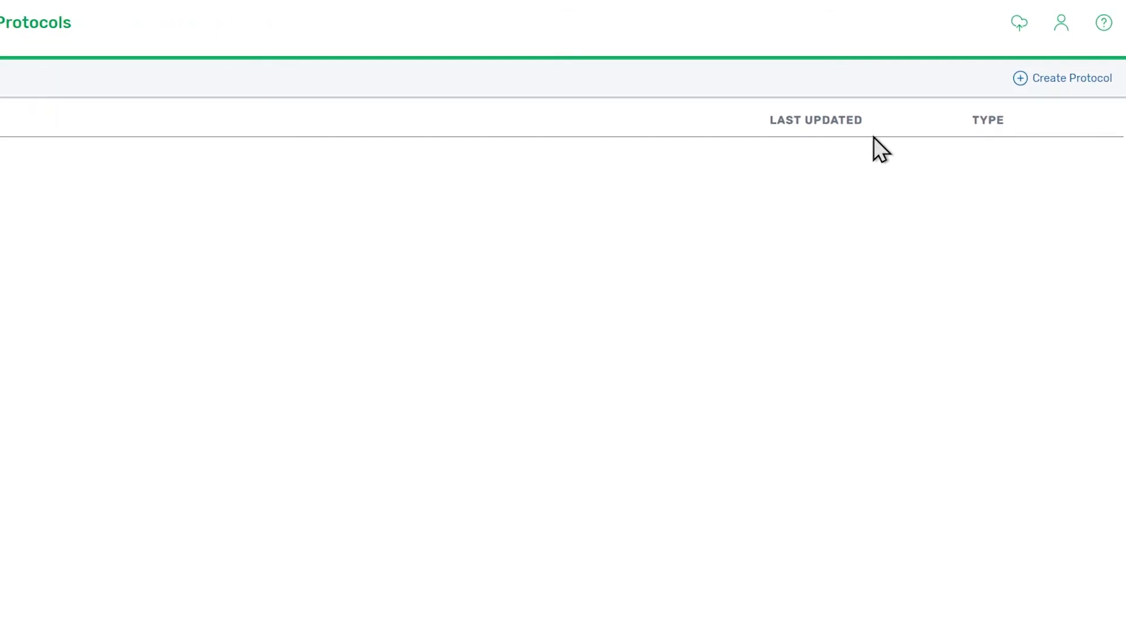
Create a new protocol draft with the default four-step cycling program
left_click(1069, 78)
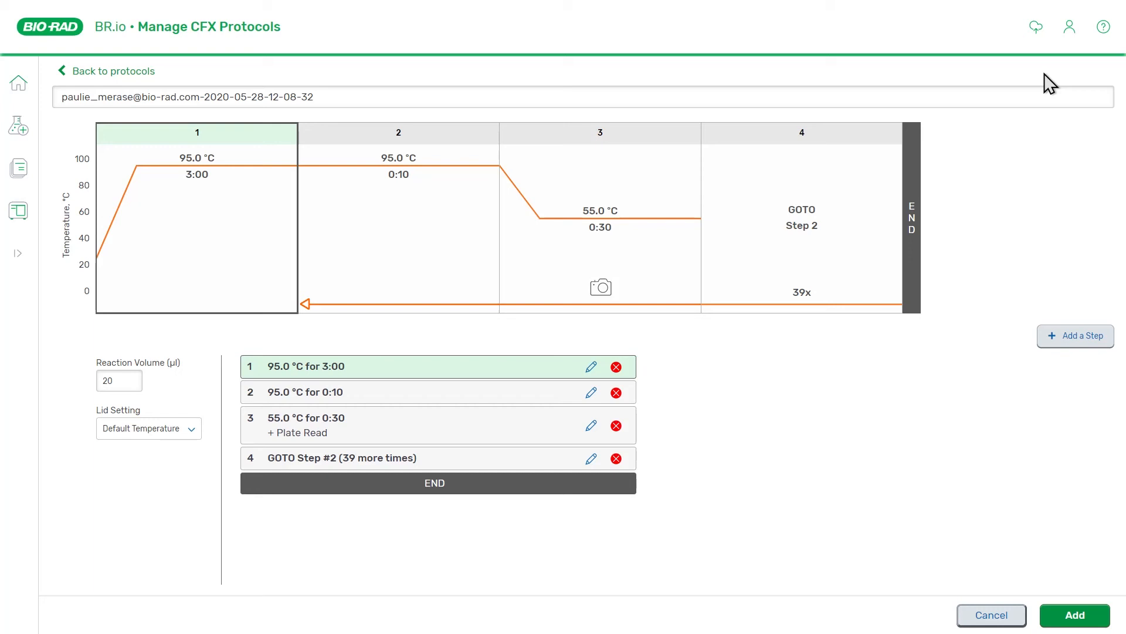
mouse_move(657, 377)
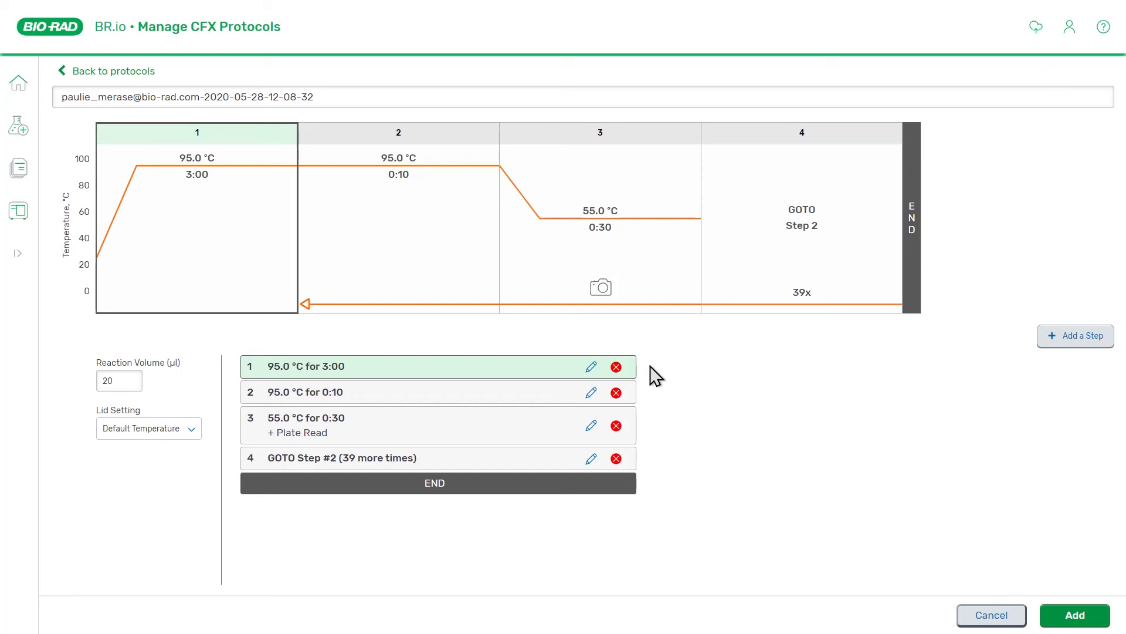
mouse_move(659, 371)
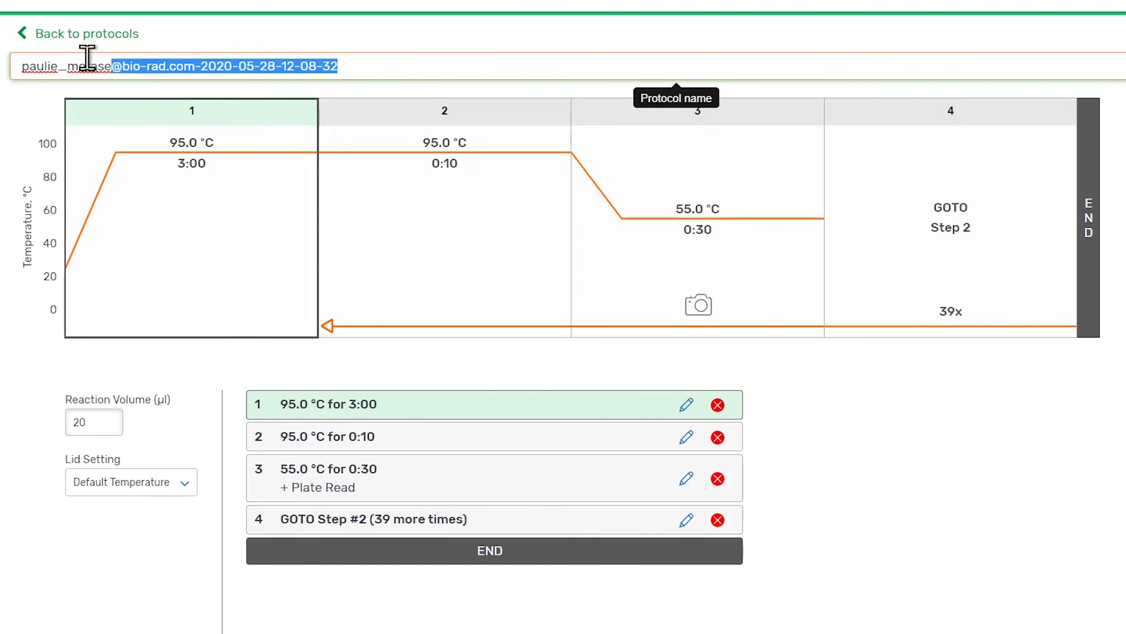
Enter 'Example CFX Protocol' as the protocol name
type("Example CF")
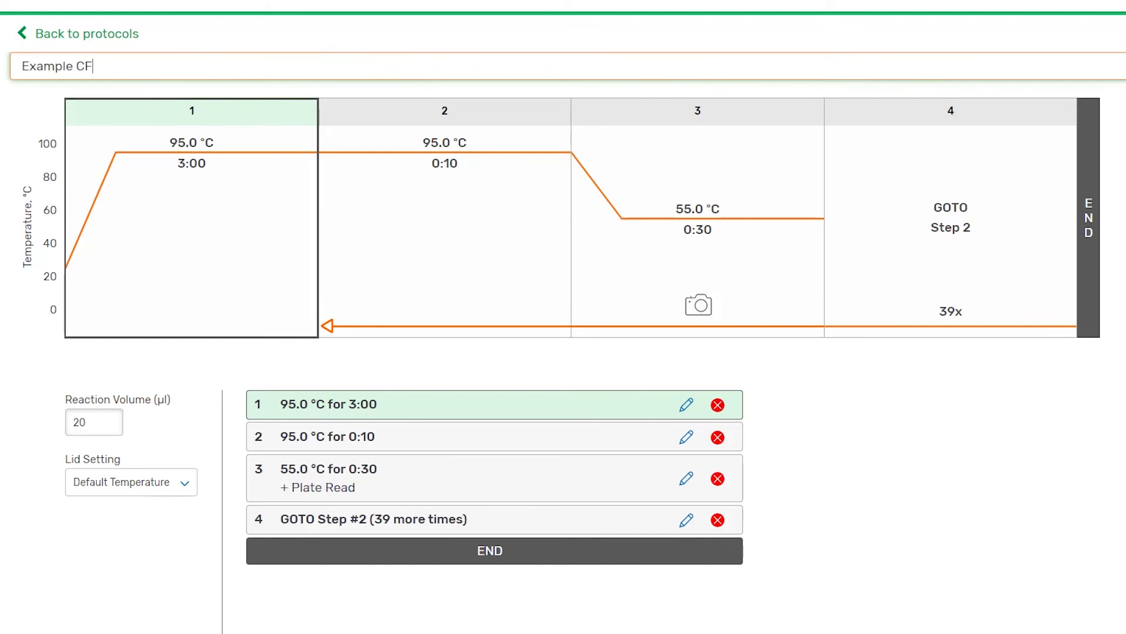
type("X Protocol")
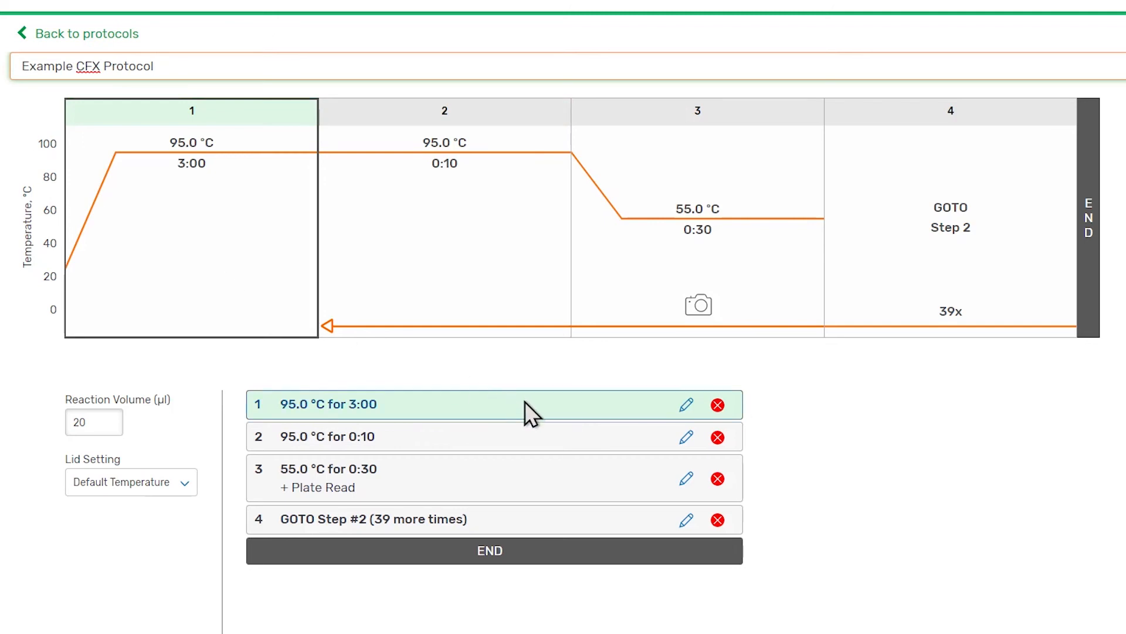
left_click(155, 66)
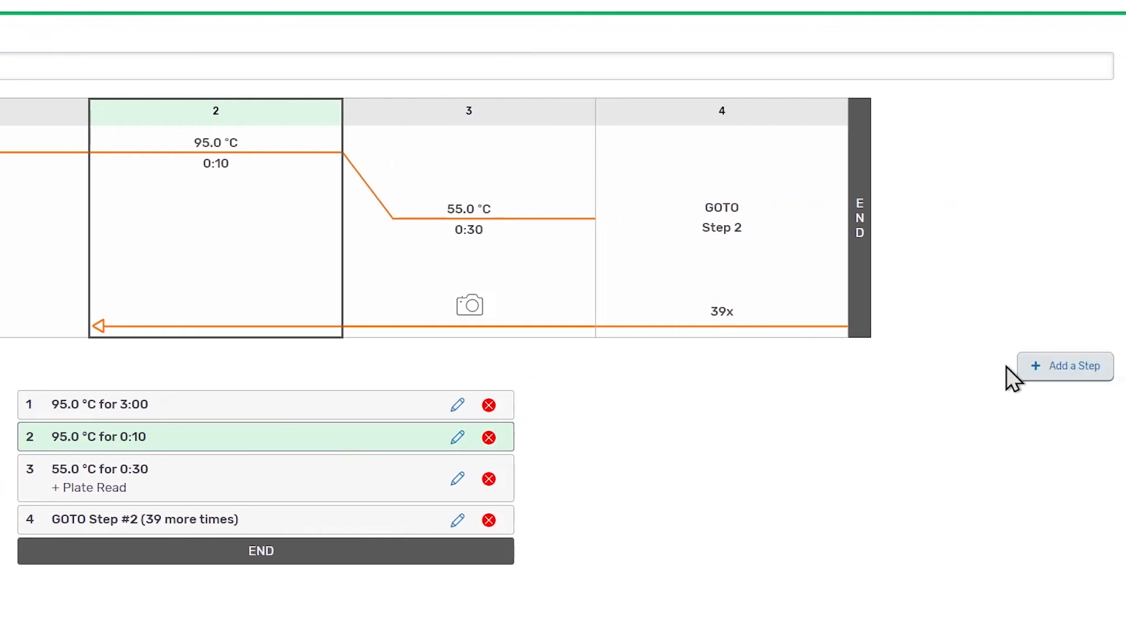
Preview the Add a Step options, then open step 1's edit form
left_click(1066, 365)
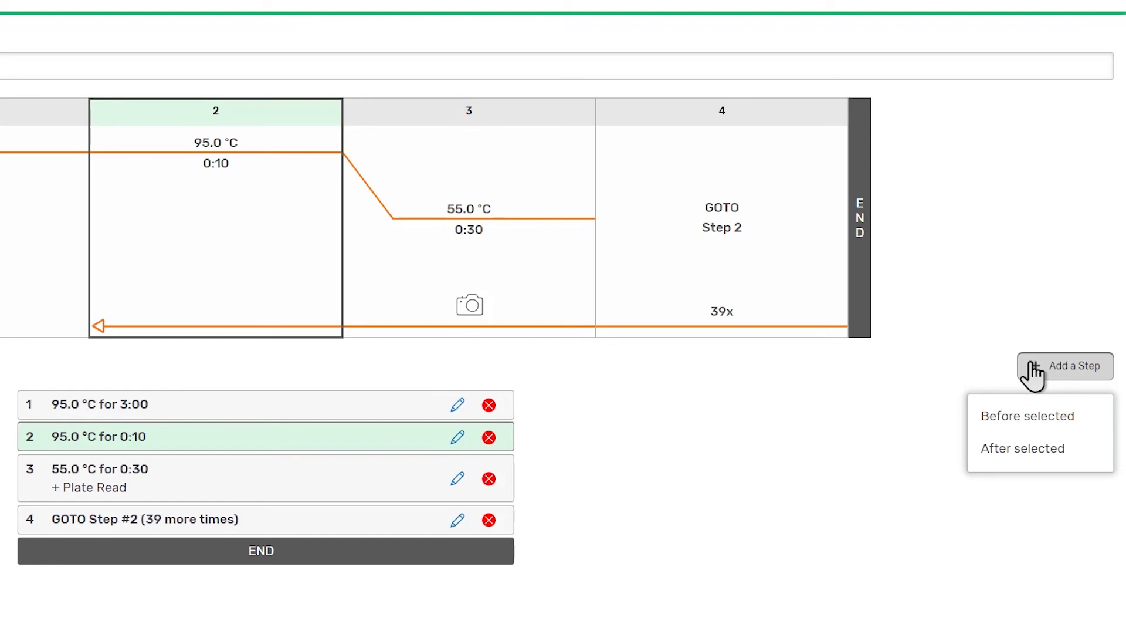
mouse_move(881, 421)
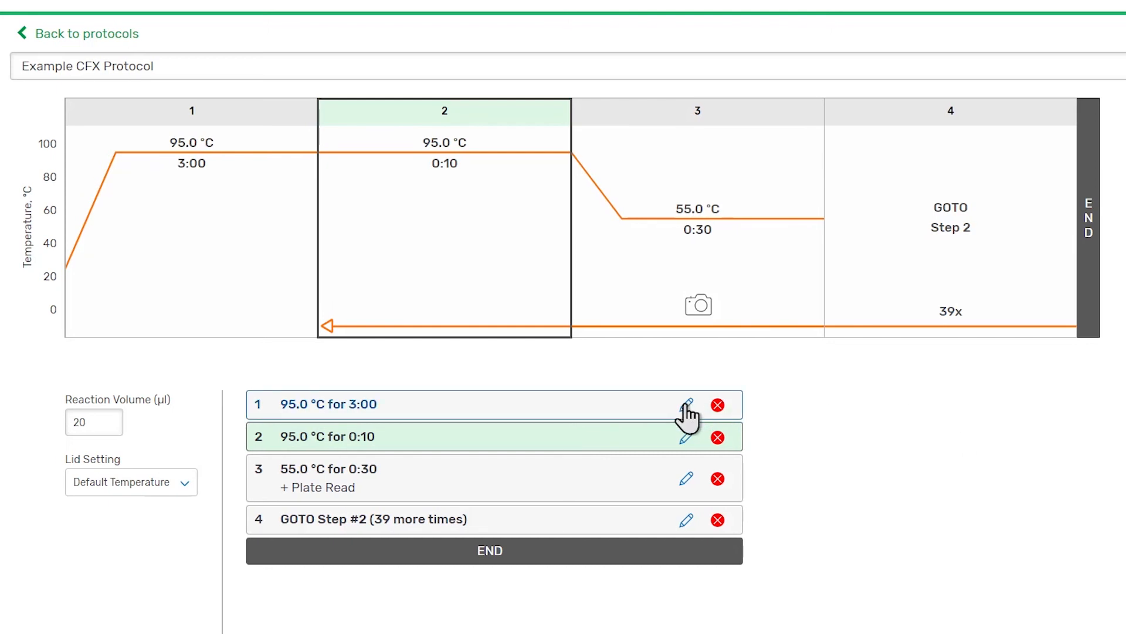
left_click(685, 403)
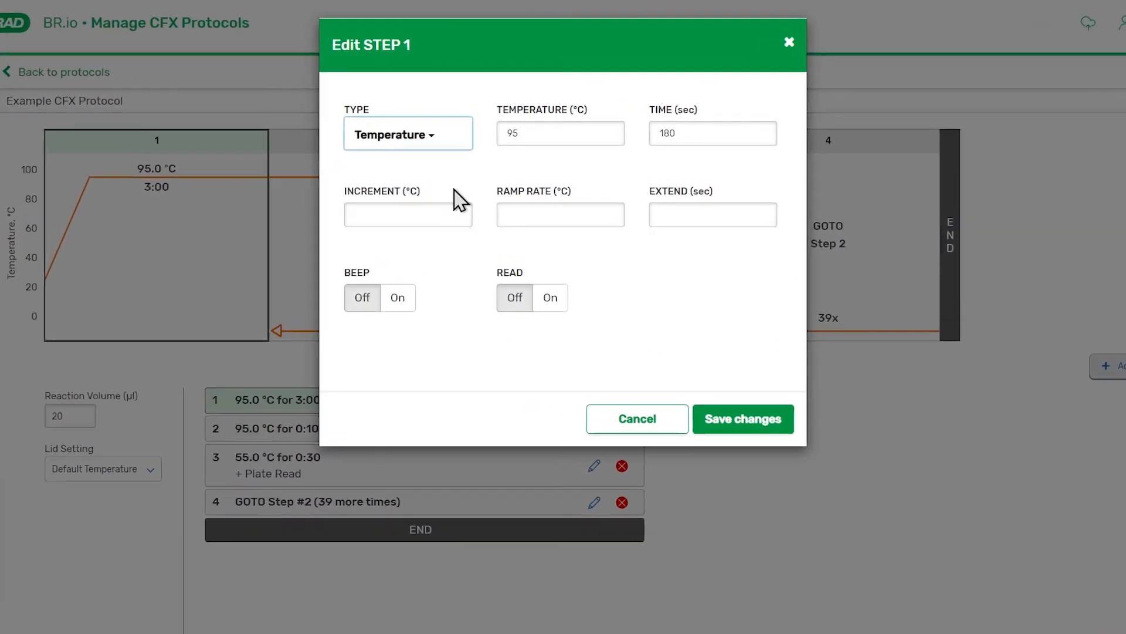
Browse the step type list, keeping step 1 as a Temperature step
left_click(407, 134)
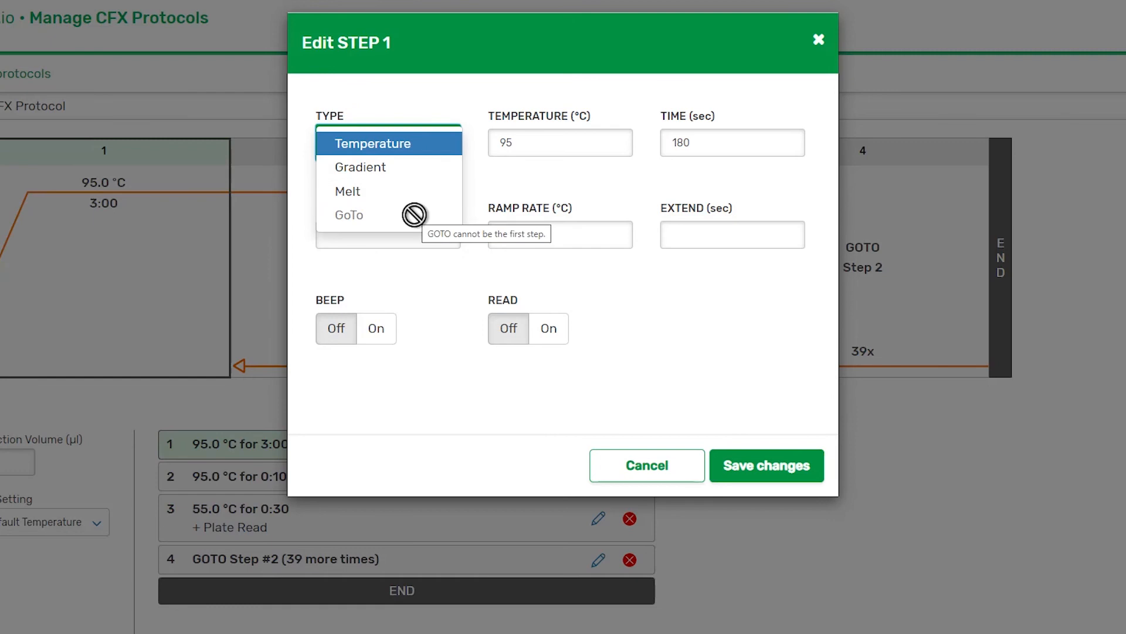
left_click(373, 143)
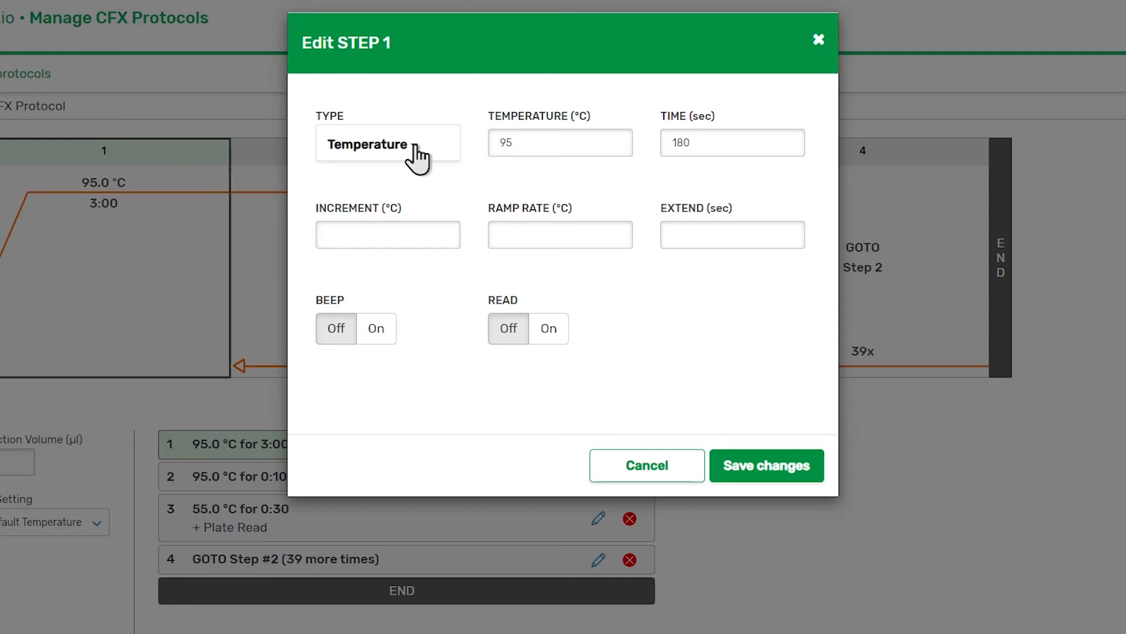
left_click(387, 142)
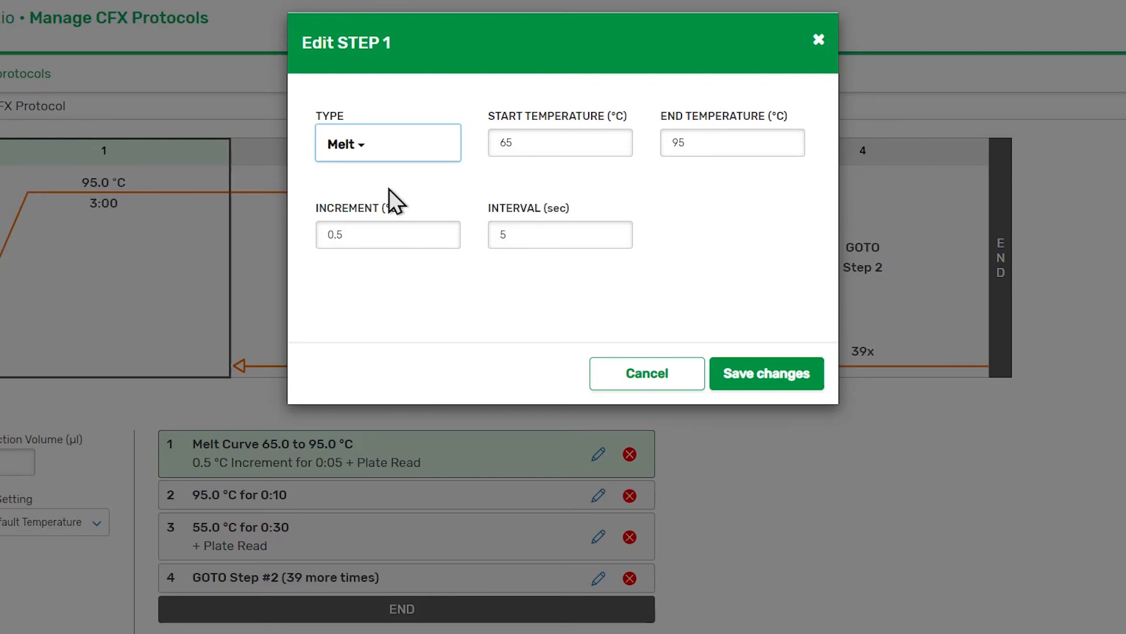
left_click(387, 143)
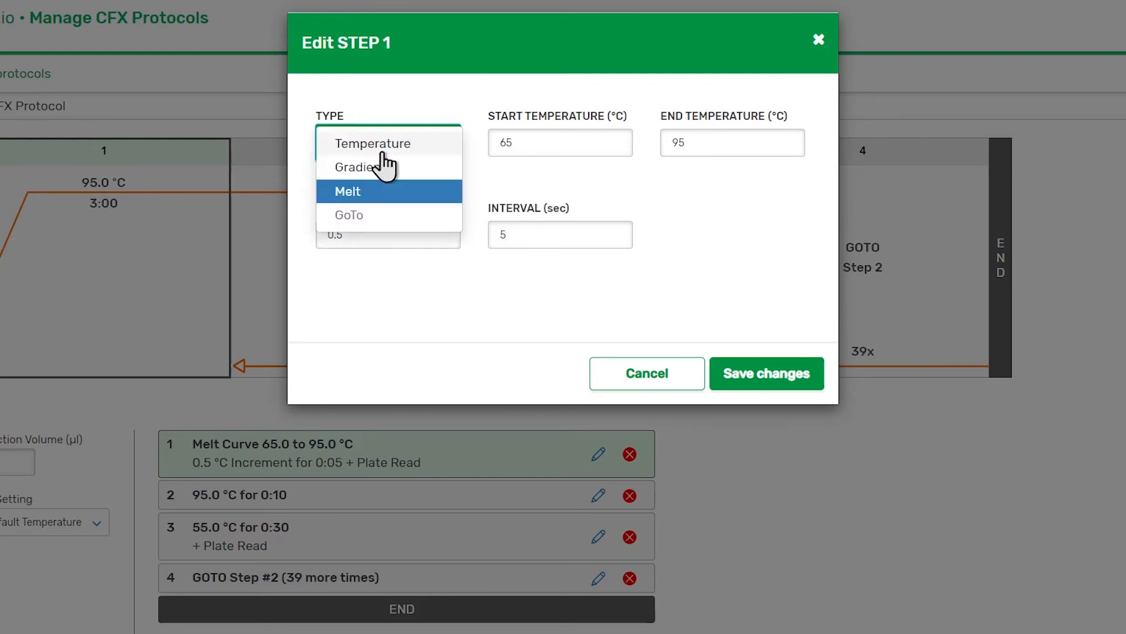
left_click(374, 143)
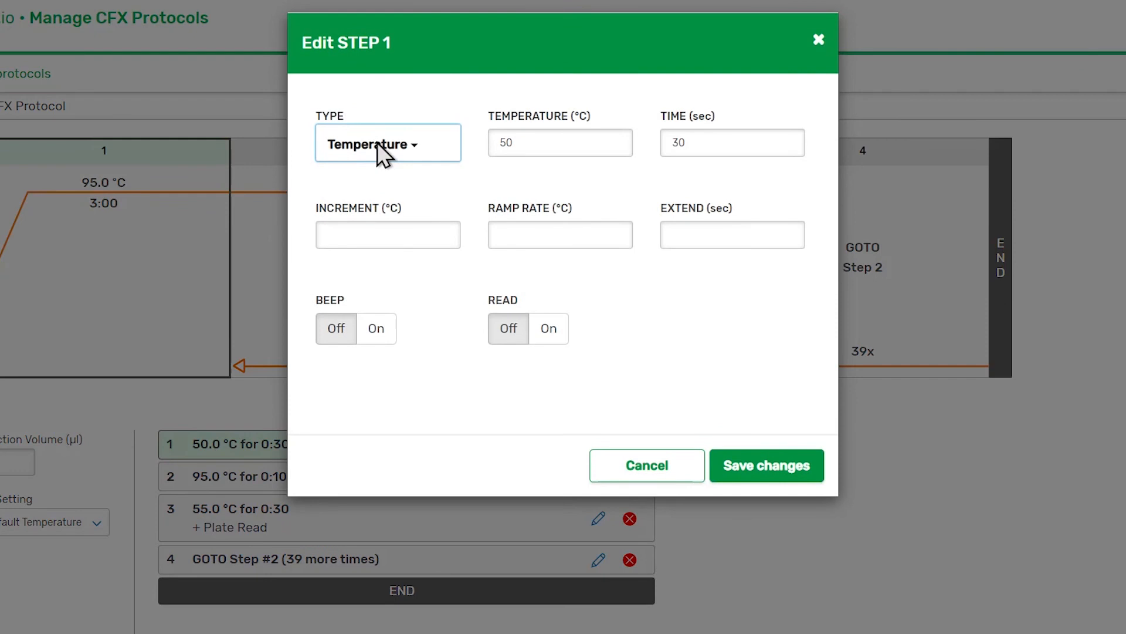
mouse_move(481, 169)
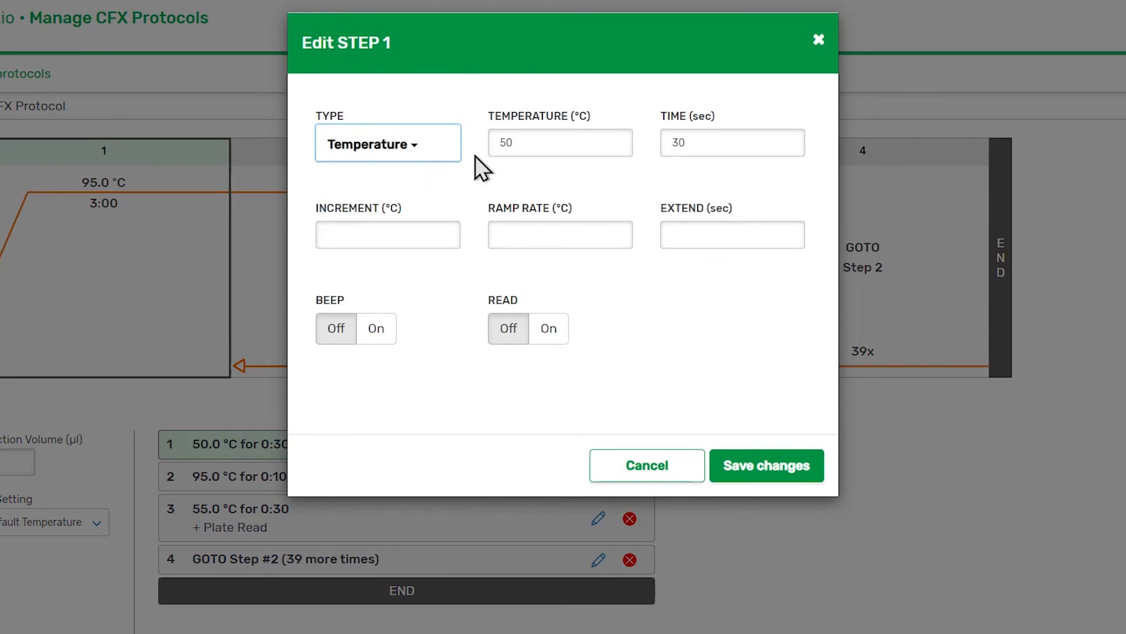
mouse_move(651, 176)
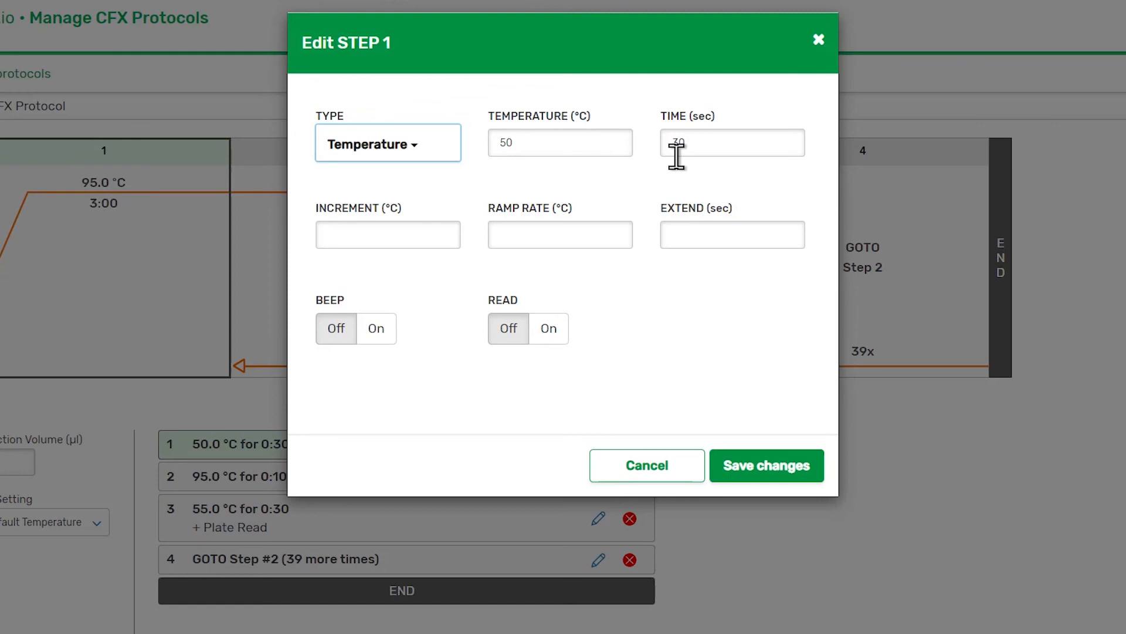
mouse_move(634, 177)
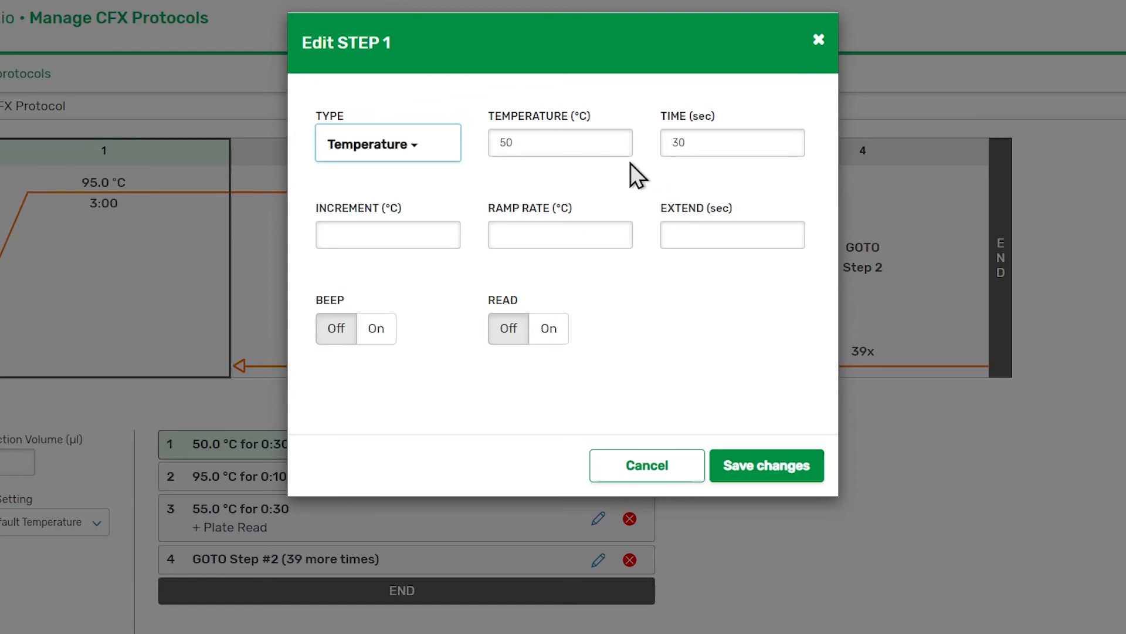
Set step 1's temperature to 50 °C with a 30-second hold
left_click(560, 142)
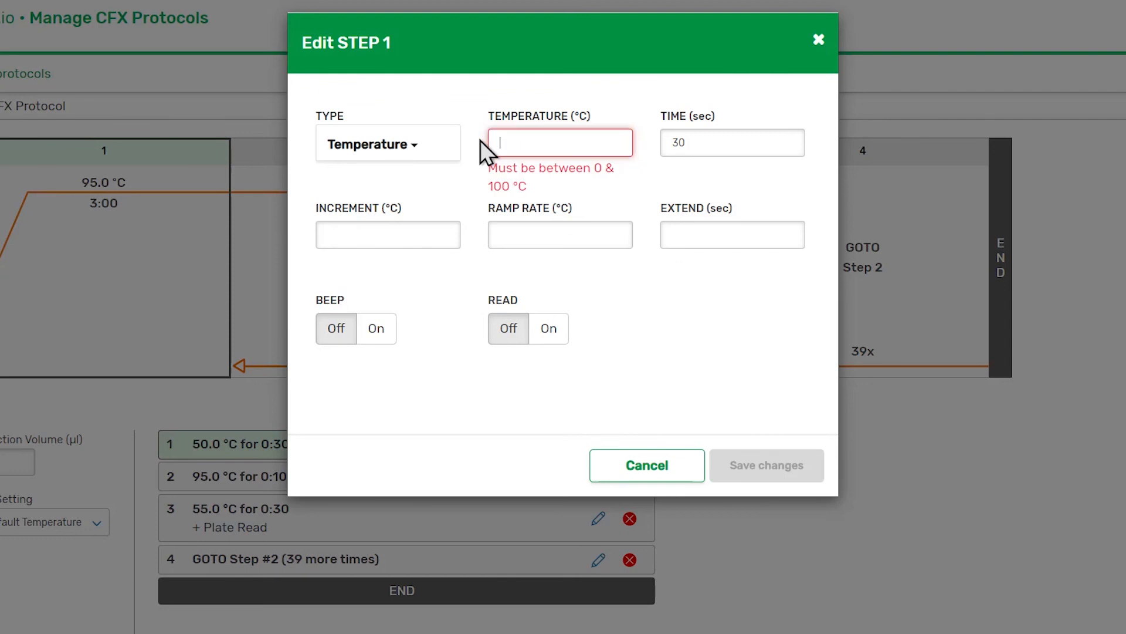
type("50")
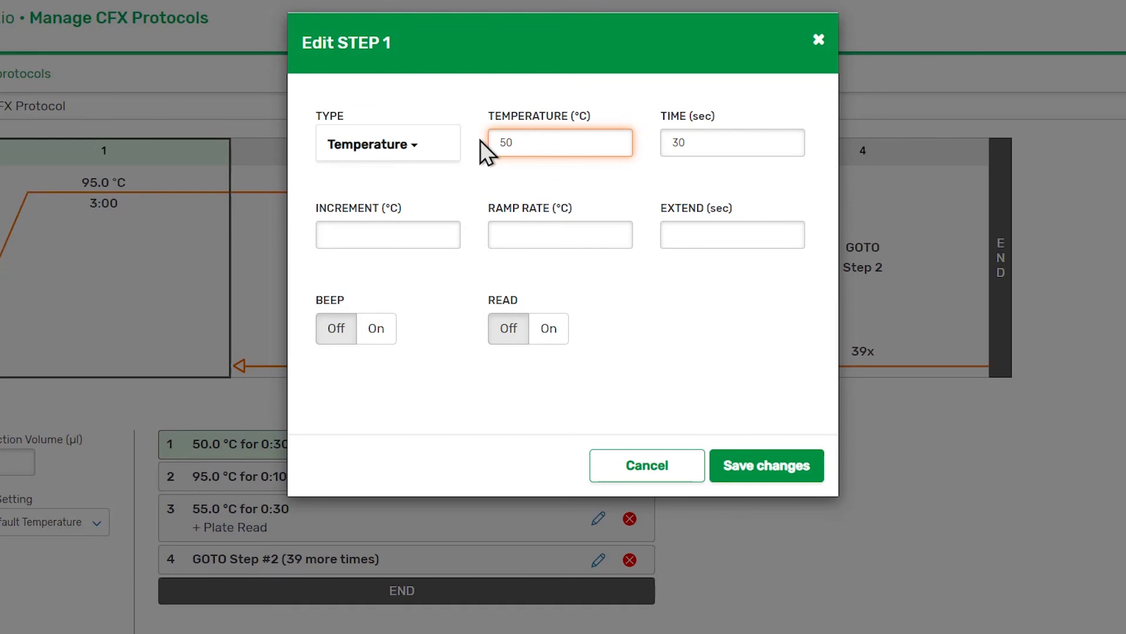
left_click(560, 142)
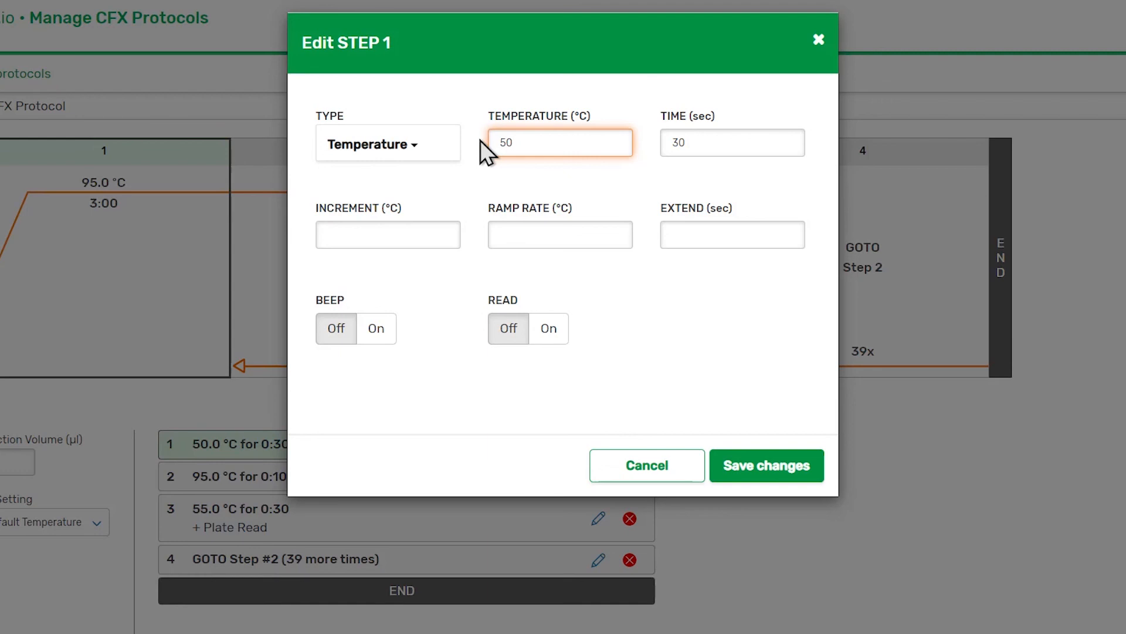
mouse_move(735, 450)
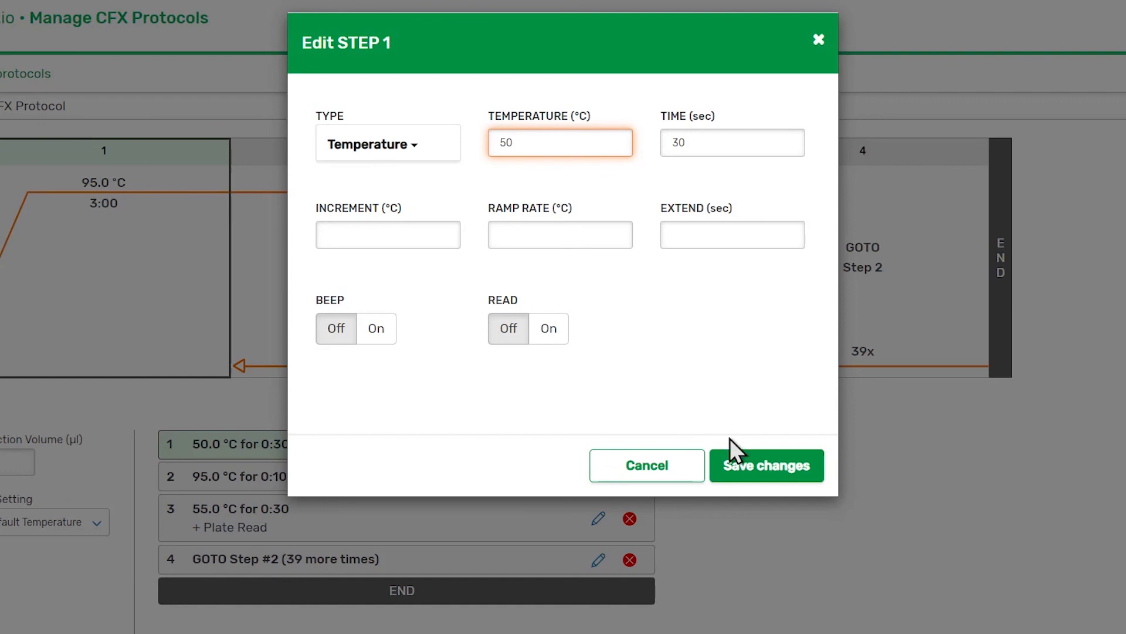
Save step 1 so the graph shows 50.0 °C for 0:30
left_click(765, 465)
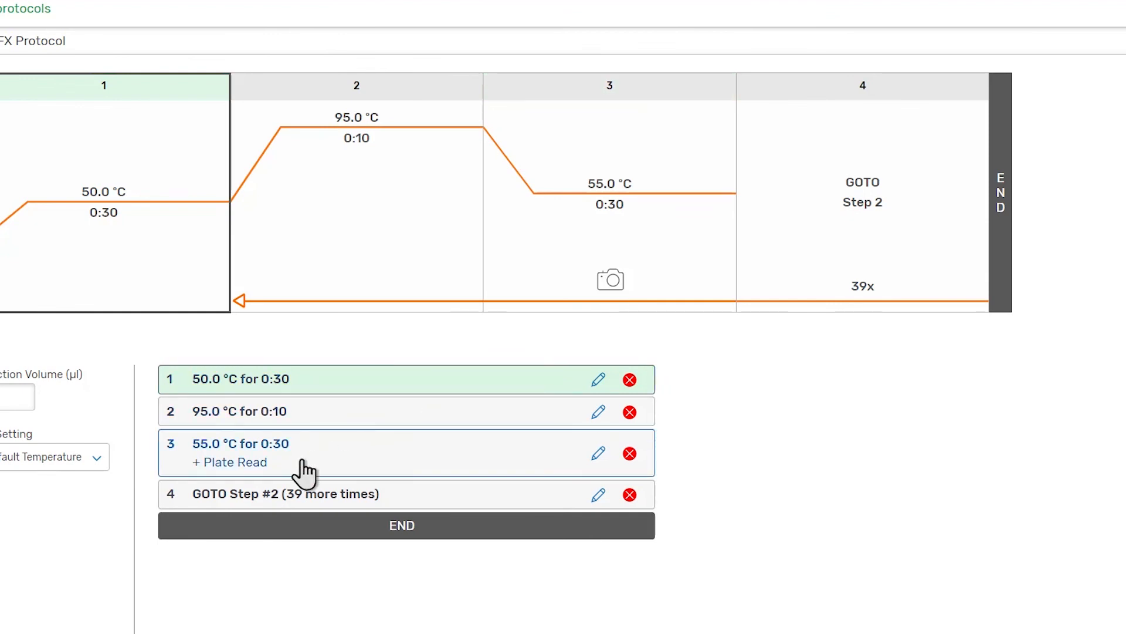
mouse_move(308, 474)
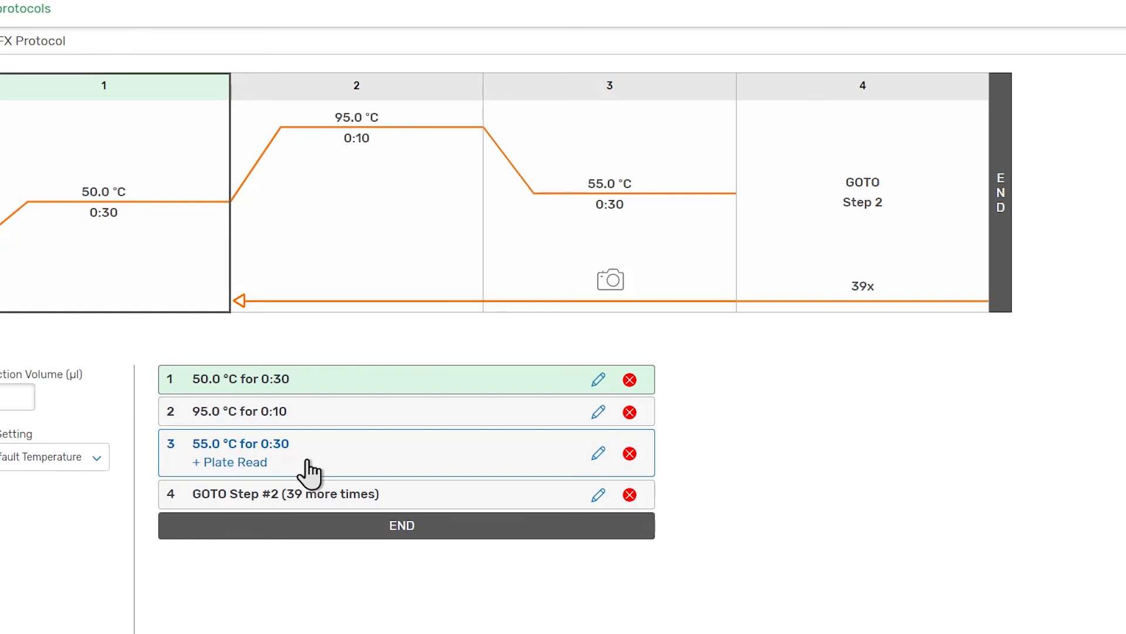
Turn off step 3's plate read and save, triggering the no-read warning
left_click(598, 452)
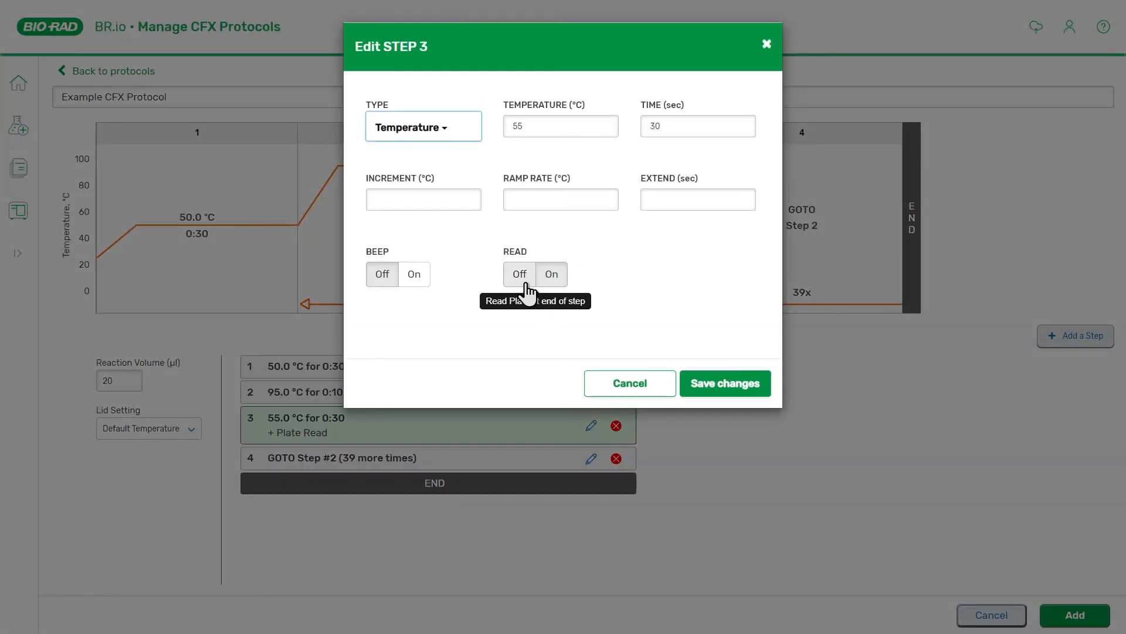
left_click(519, 274)
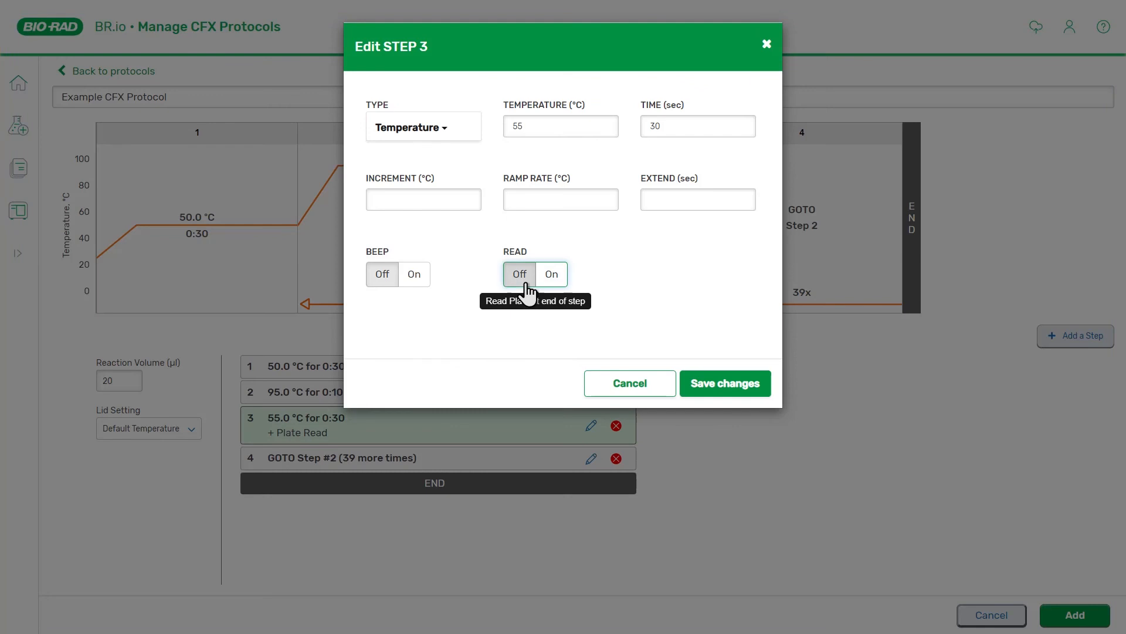
left_click(724, 383)
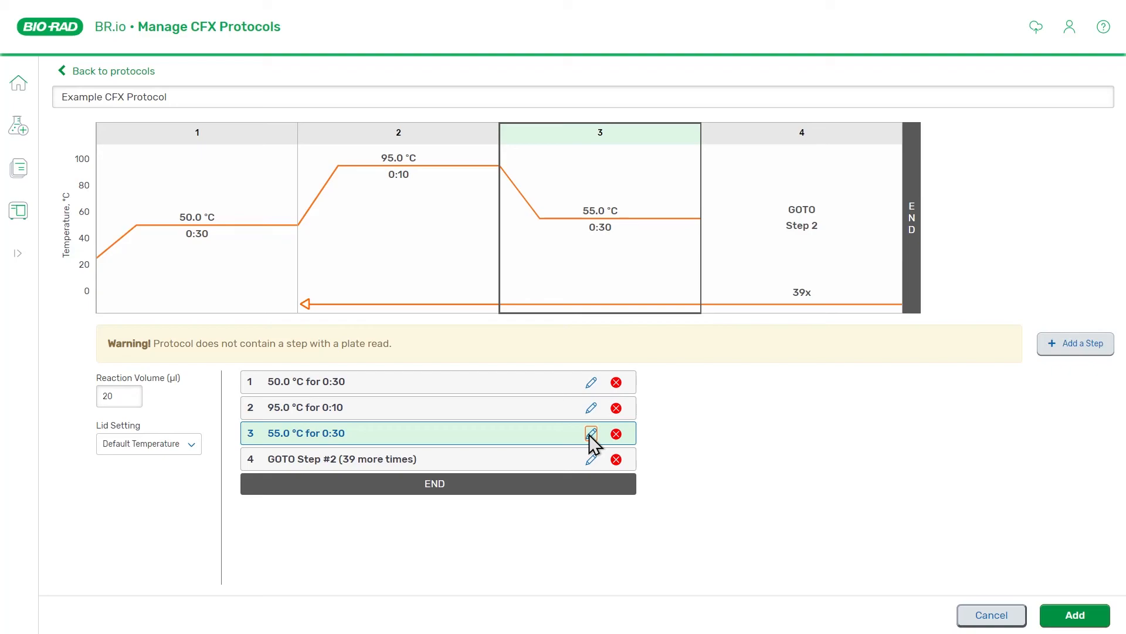
Restore step 3's plate read and submit the Example CFX Protocol
left_click(591, 432)
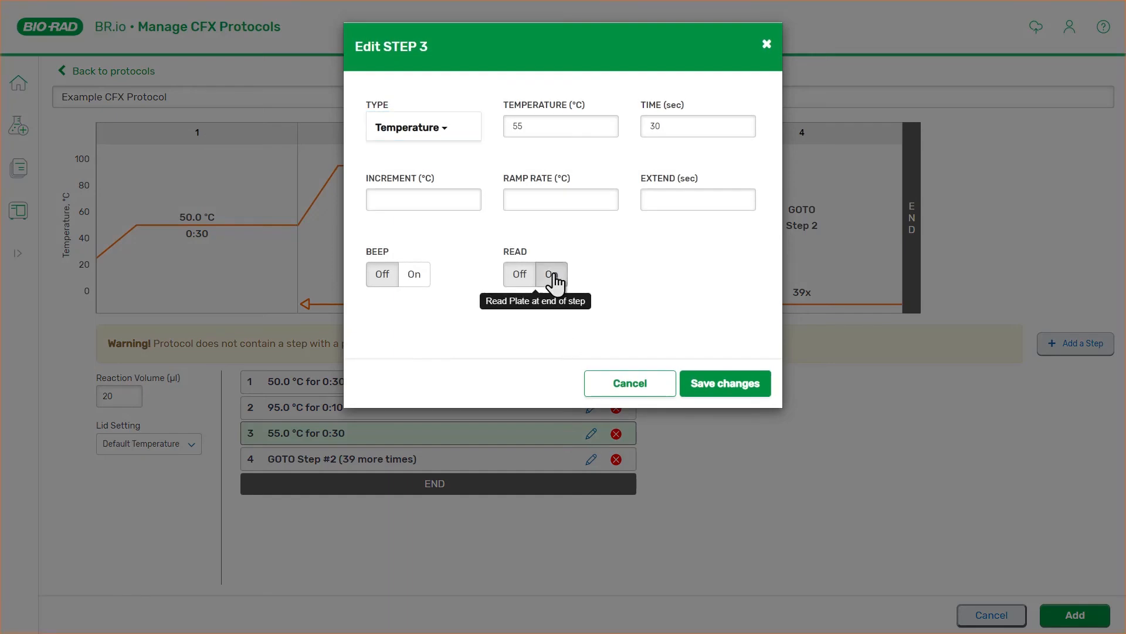
left_click(551, 274)
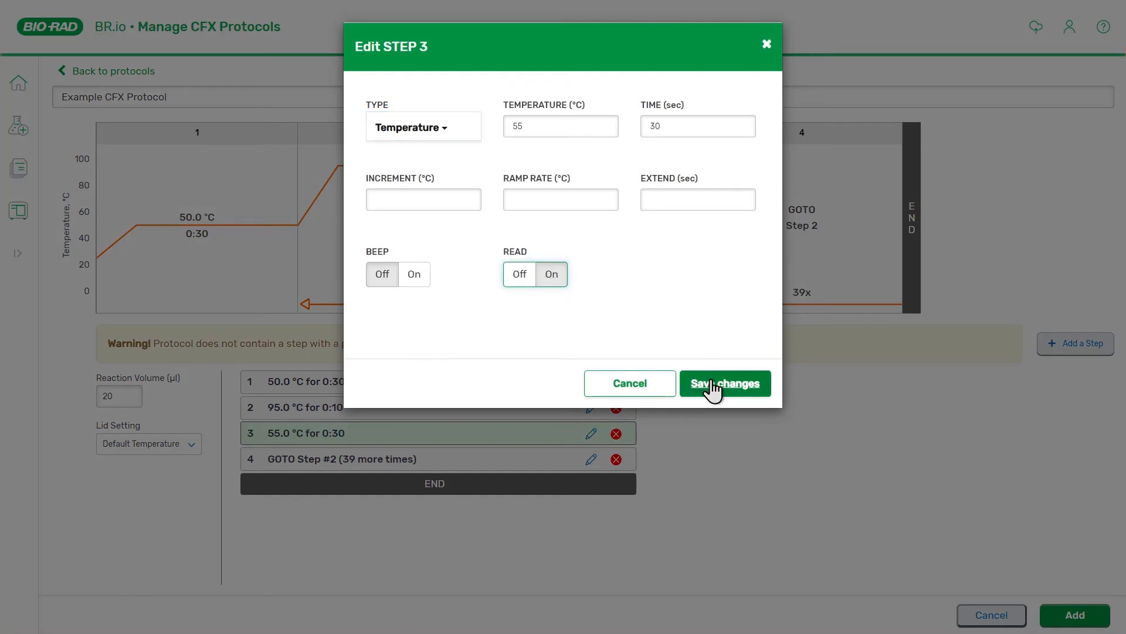
left_click(724, 383)
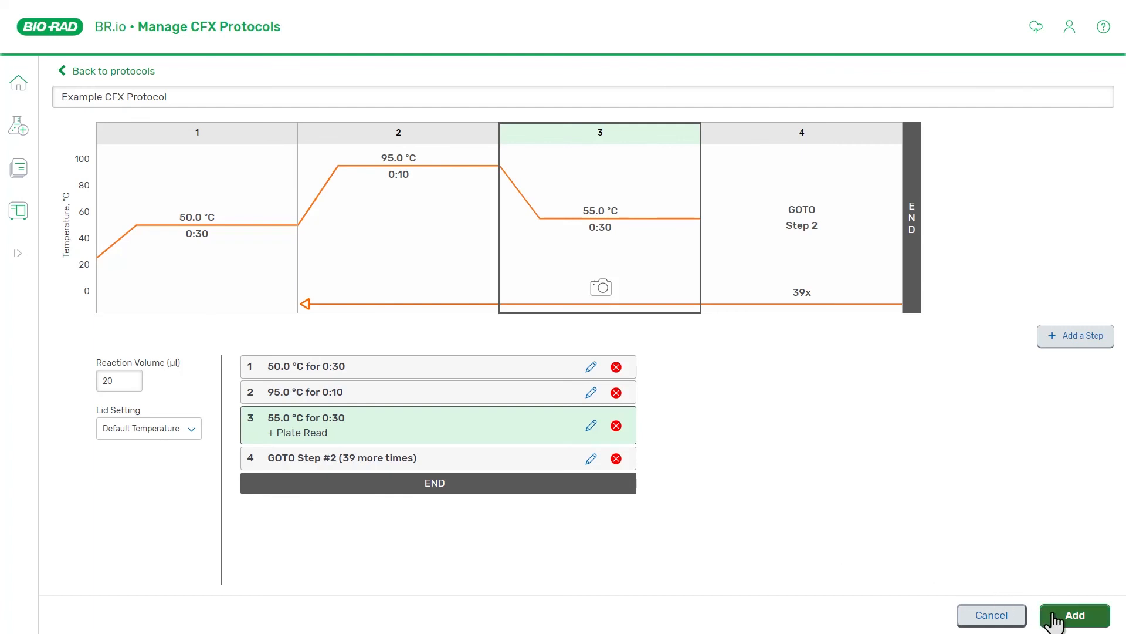
left_click(1074, 615)
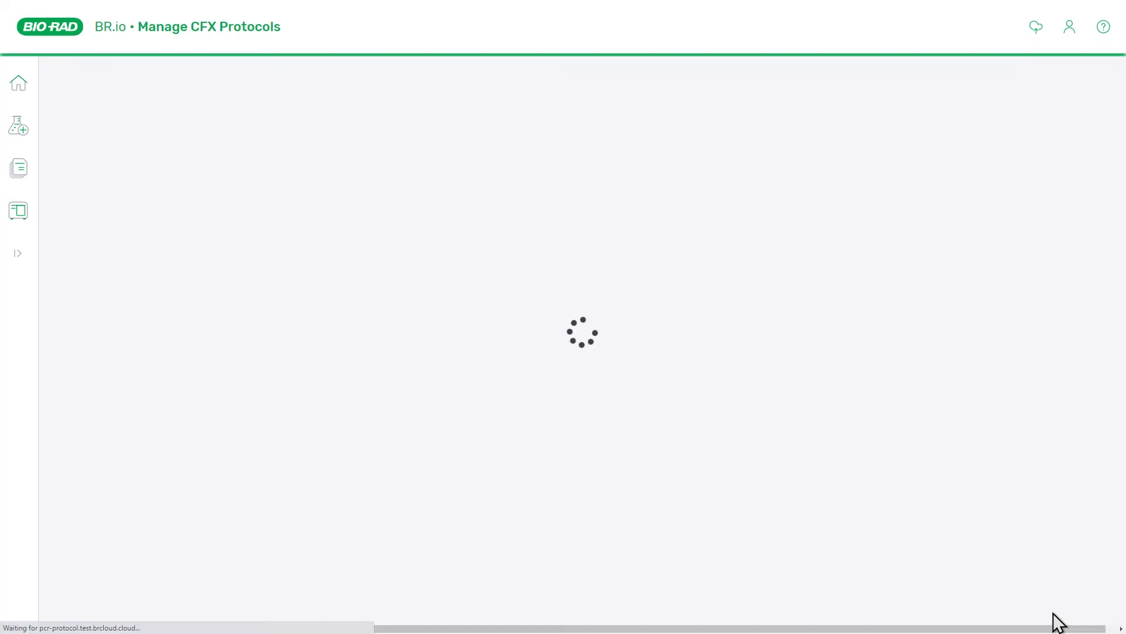